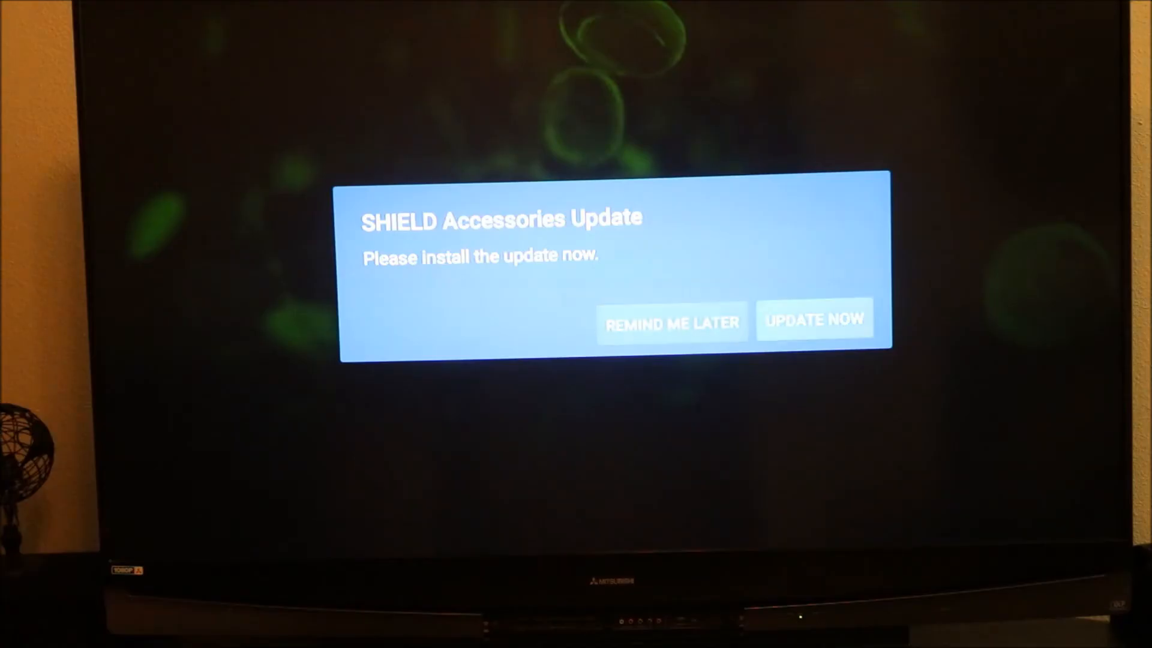
Dismiss the SHIELD Accessories Update prompt to return to the home screen.
{"action": "left_click", "coordinate": [814, 320]}
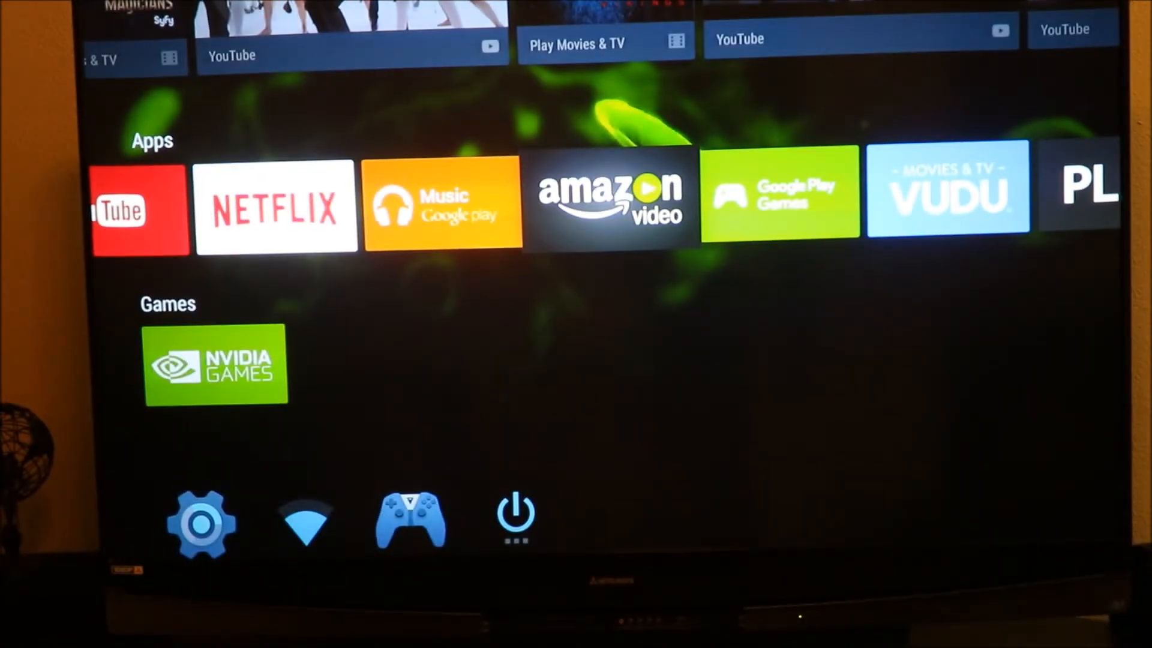
{"action": "left_click", "coordinate": [608, 199]}
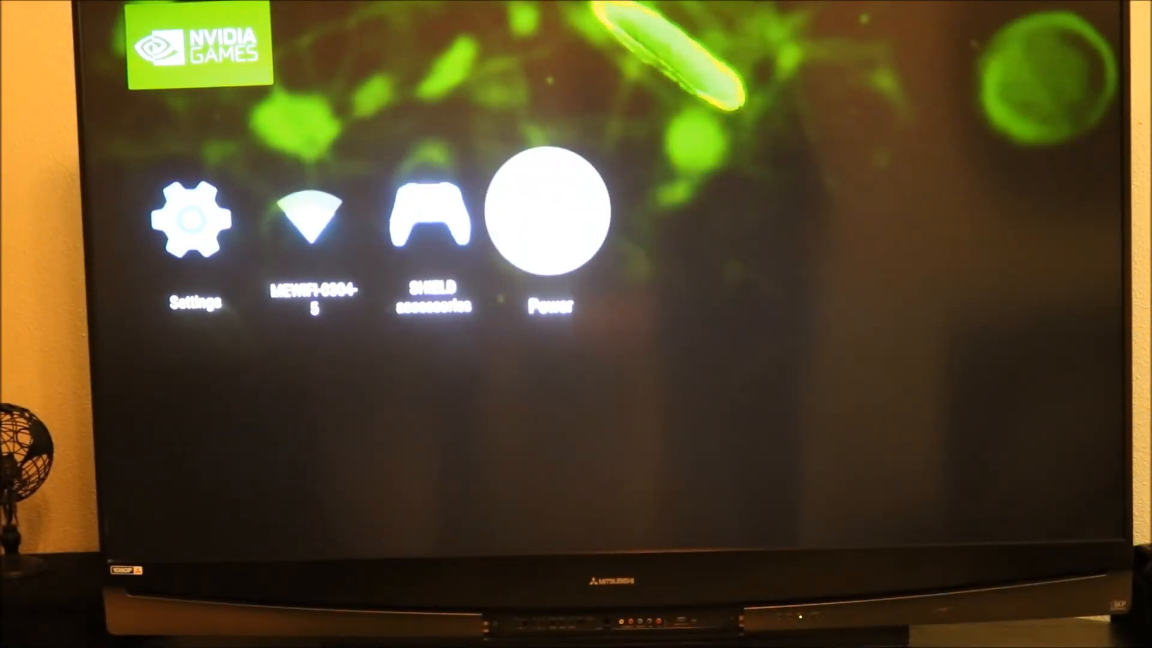
{"action": "left_click", "coordinate": [432, 217]}
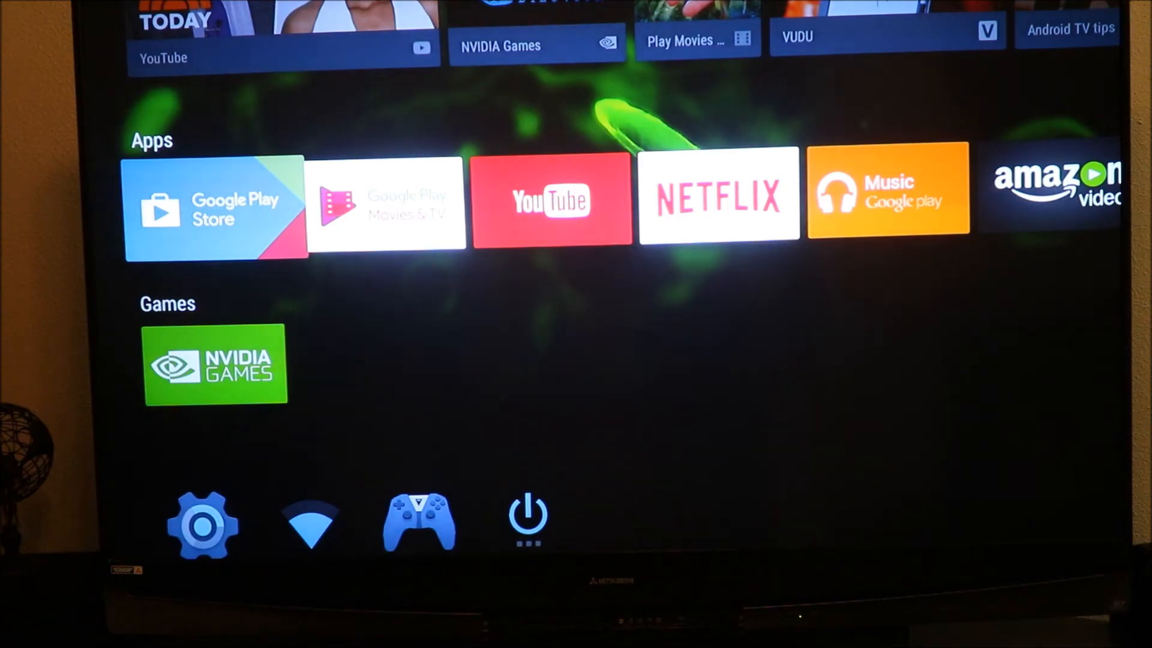
Launch Kodi and show its Add-ons section listing Android apps like Plex and NVIDIA Games.
{"action": "left_click", "coordinate": [718, 198]}
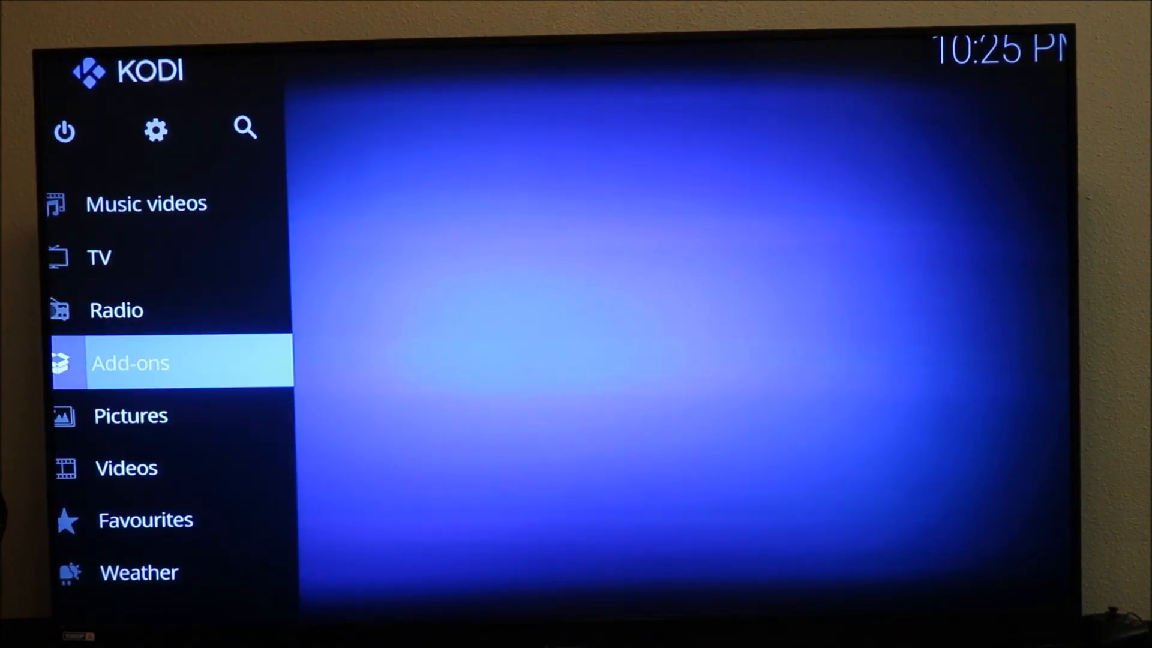
{"action": "left_click", "coordinate": [131, 363]}
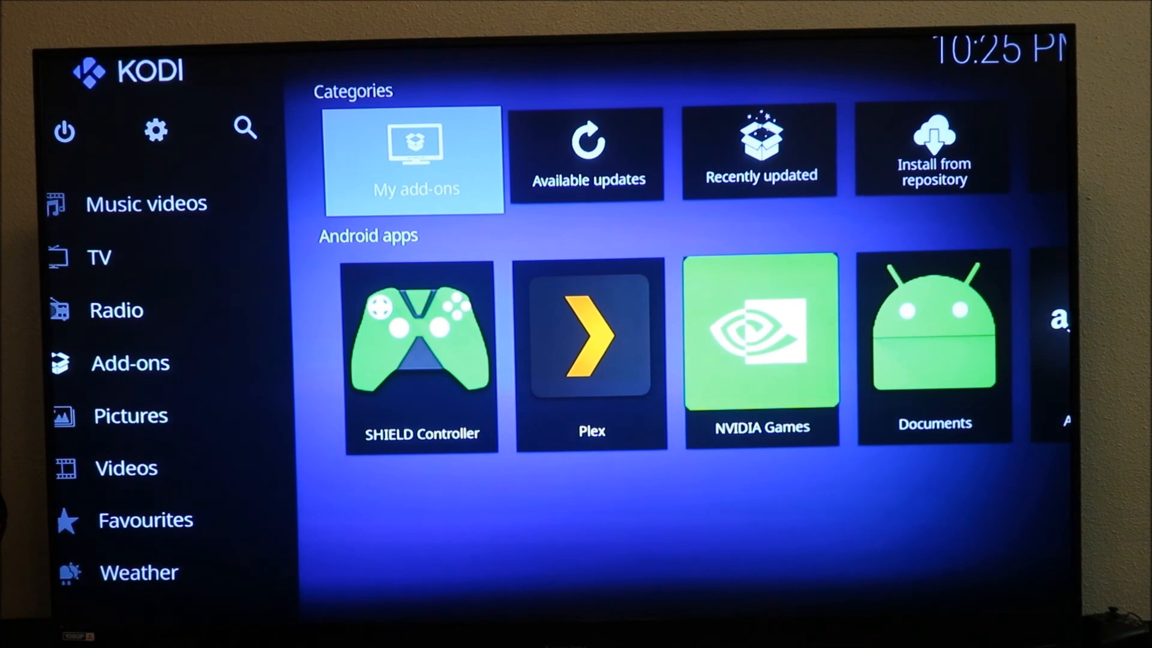